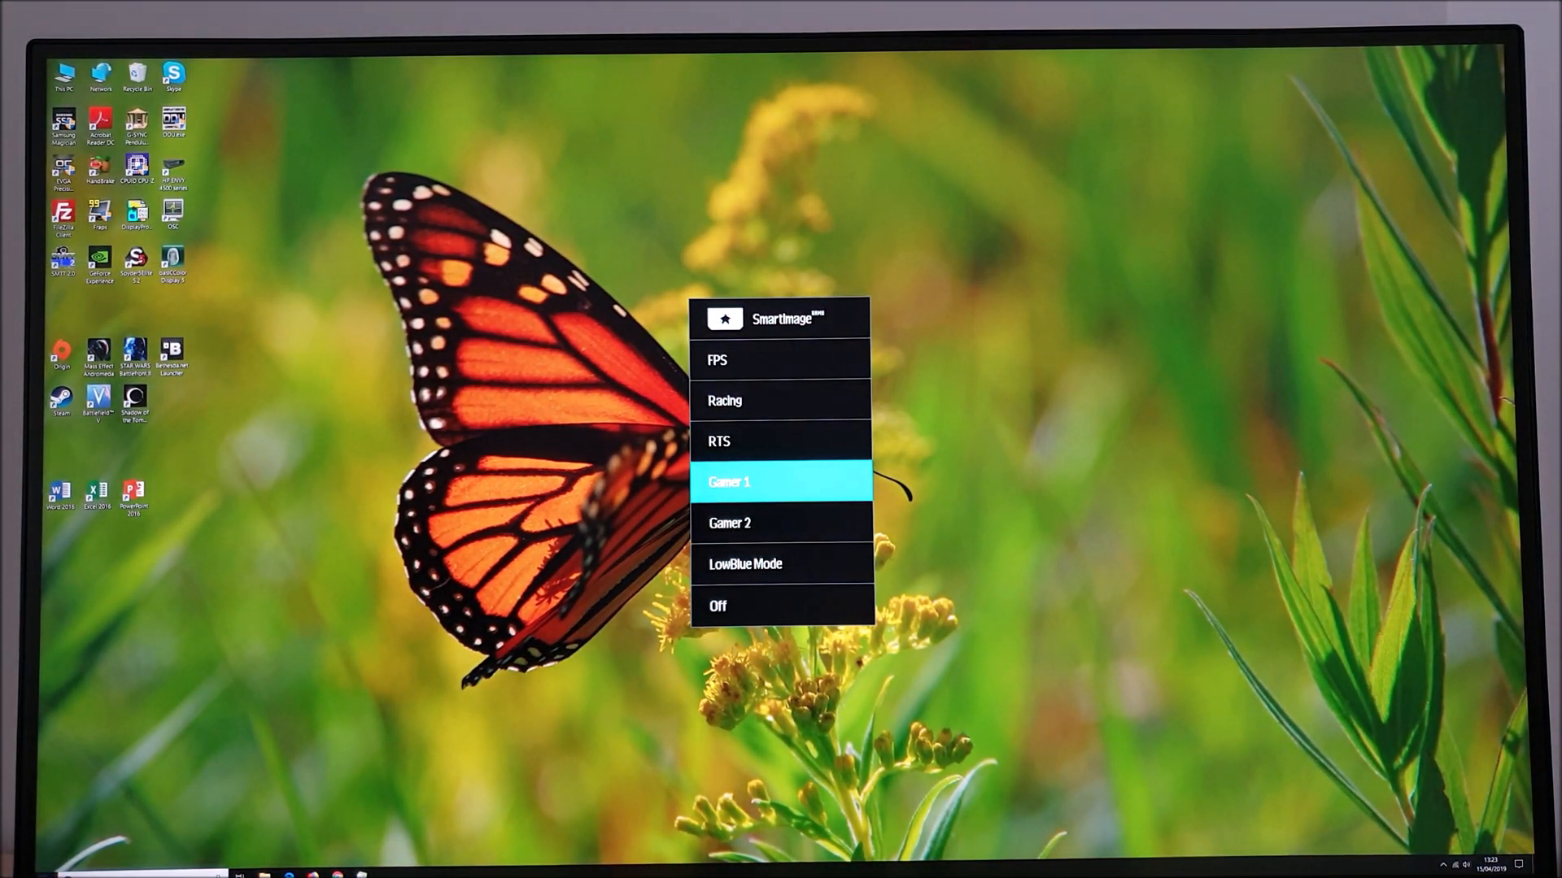
Bring up the SmartImage preset list (FPS, Racing, RTS, Gamer 1, Gamer 2, LowBlue Mode, Off)
click(781, 482)
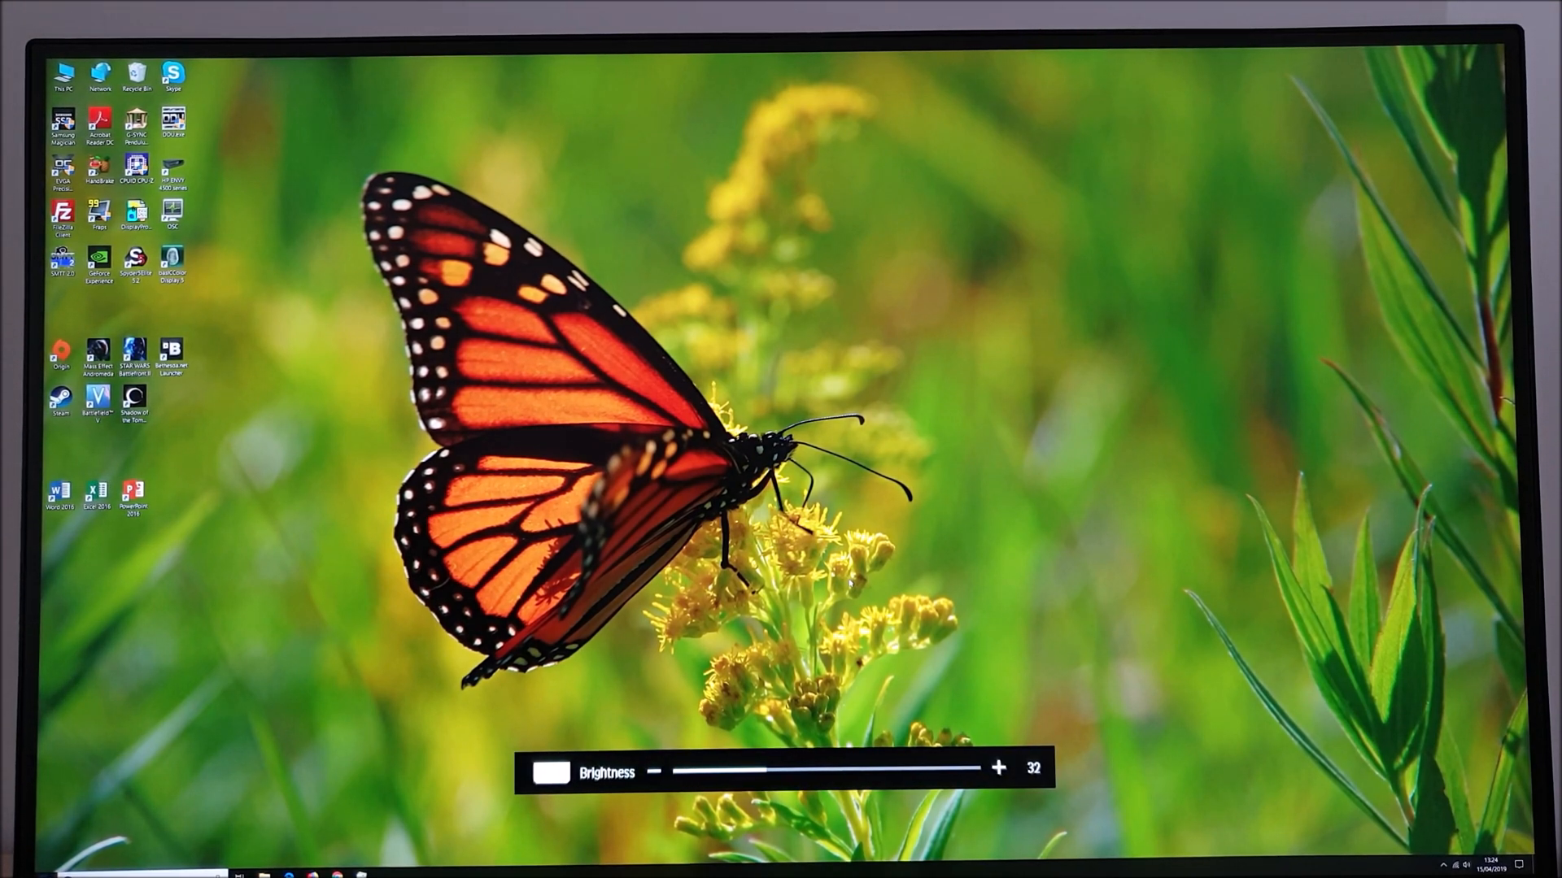
Show the quick brightness slider reading 32
click(998, 768)
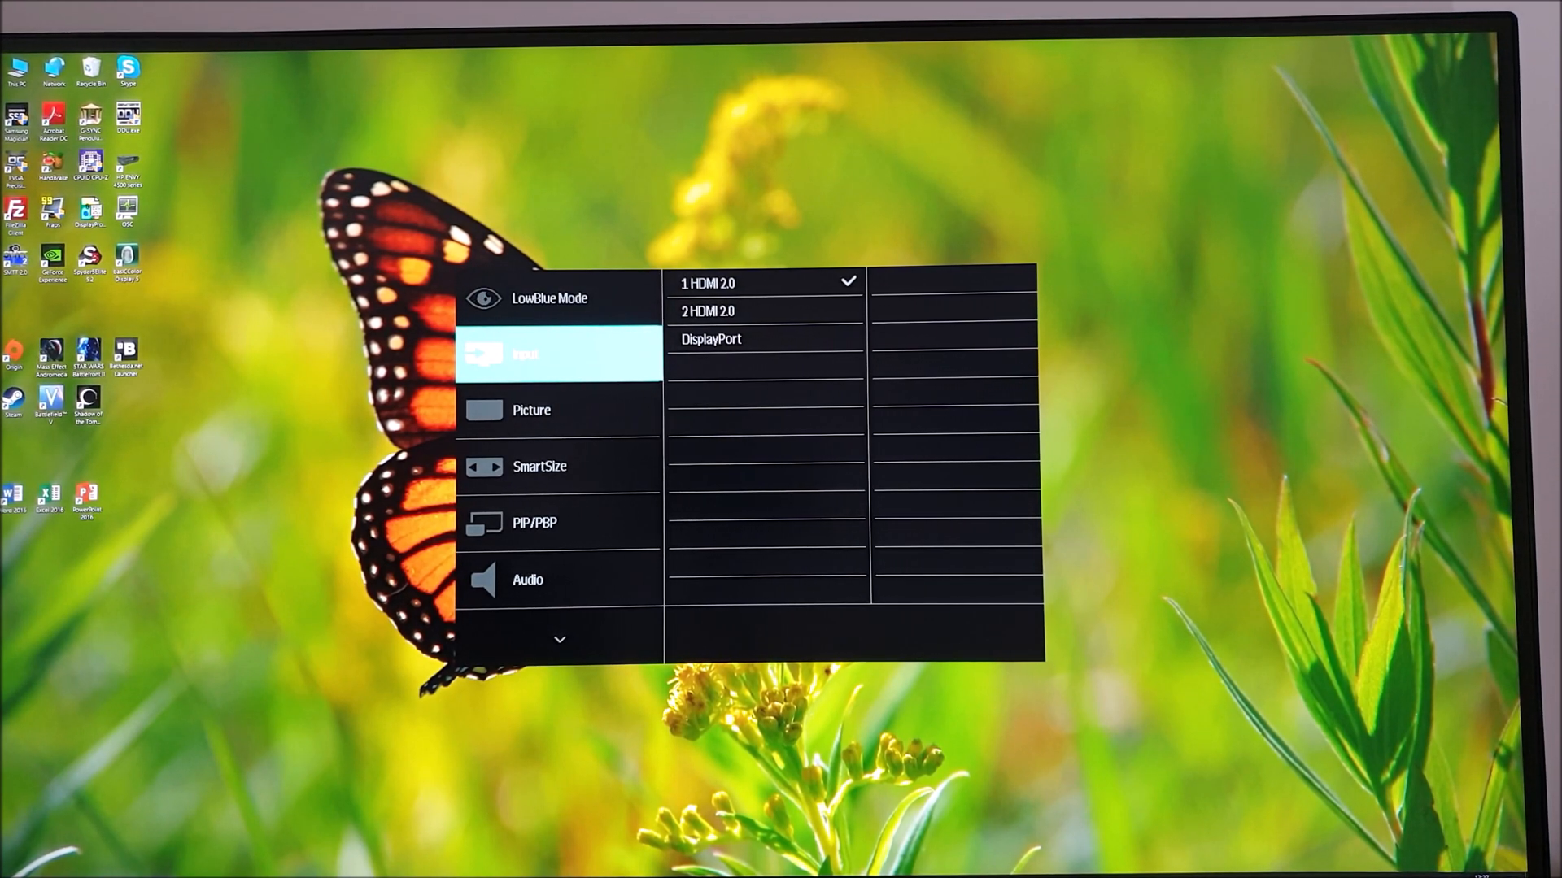
Open the Sharpness slider in Picture and reduce it from 50 to 40
click(532, 409)
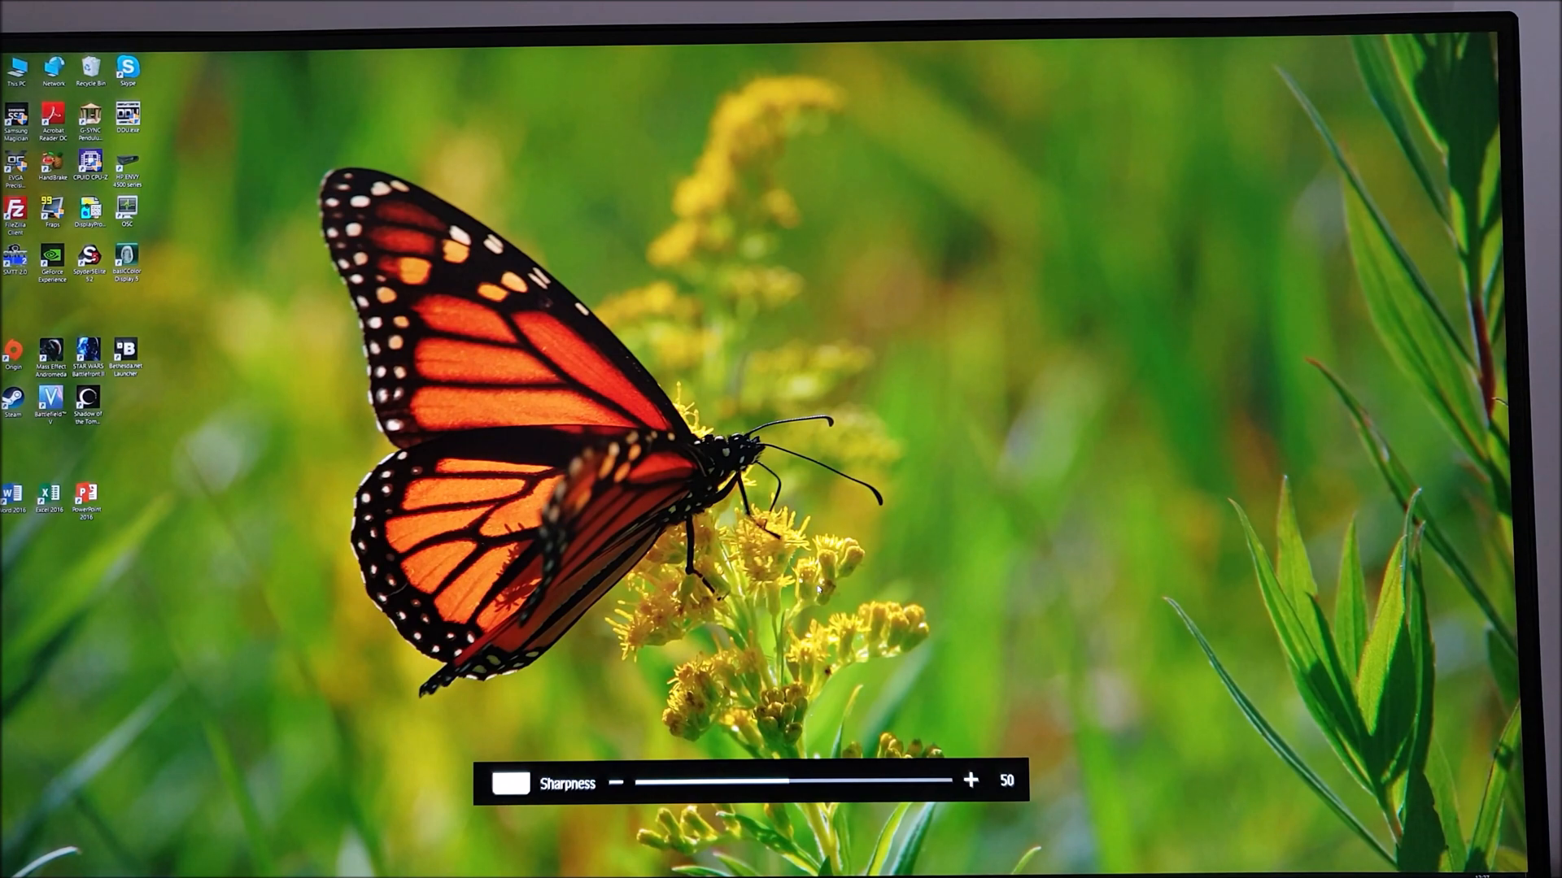
click(970, 781)
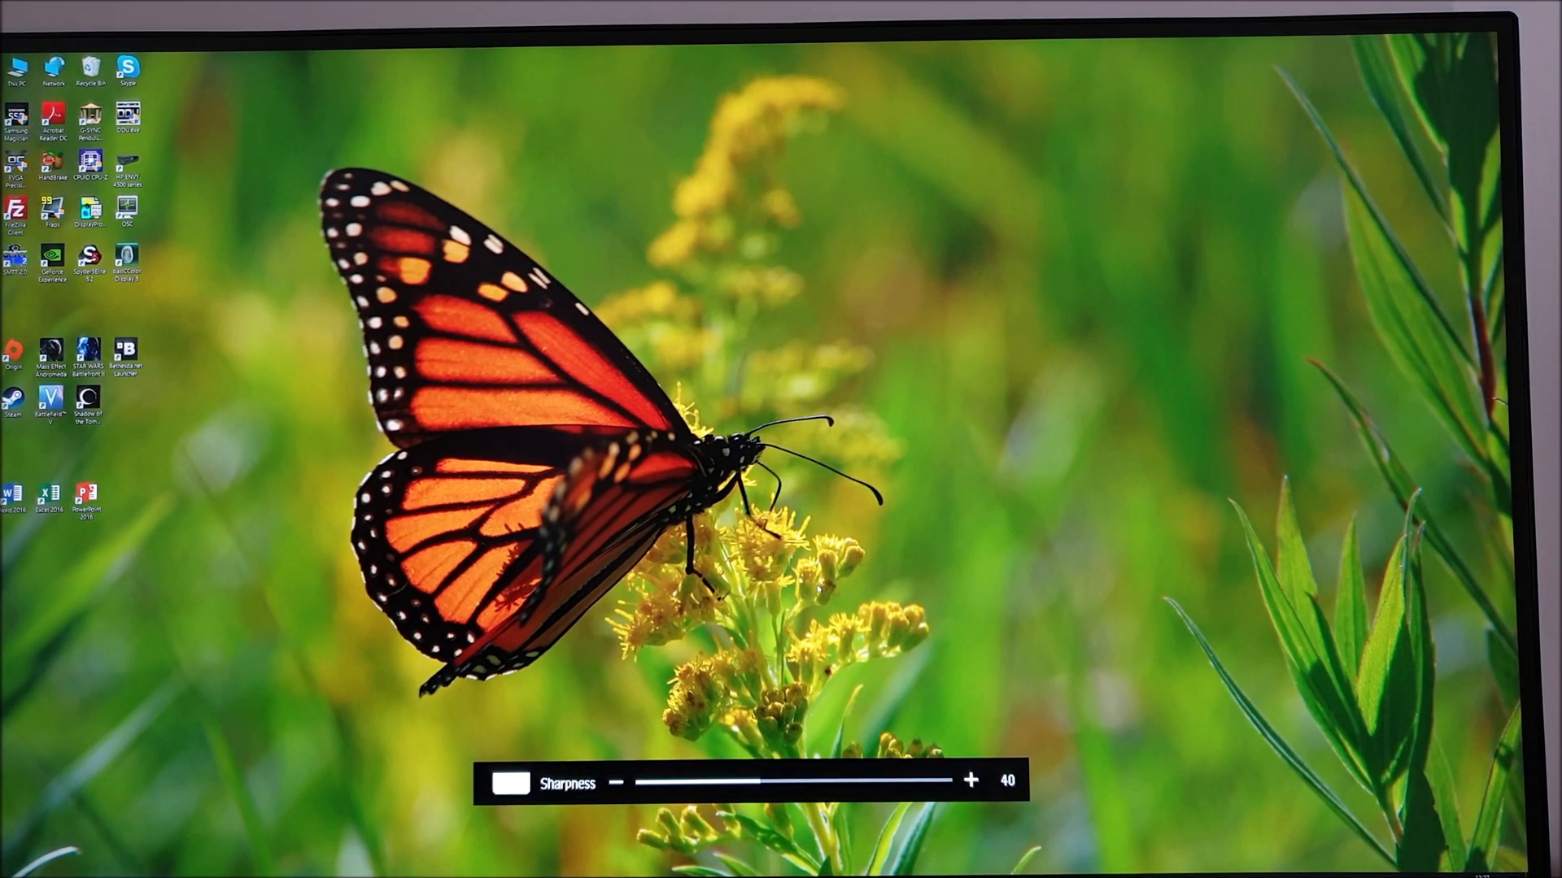
click(971, 781)
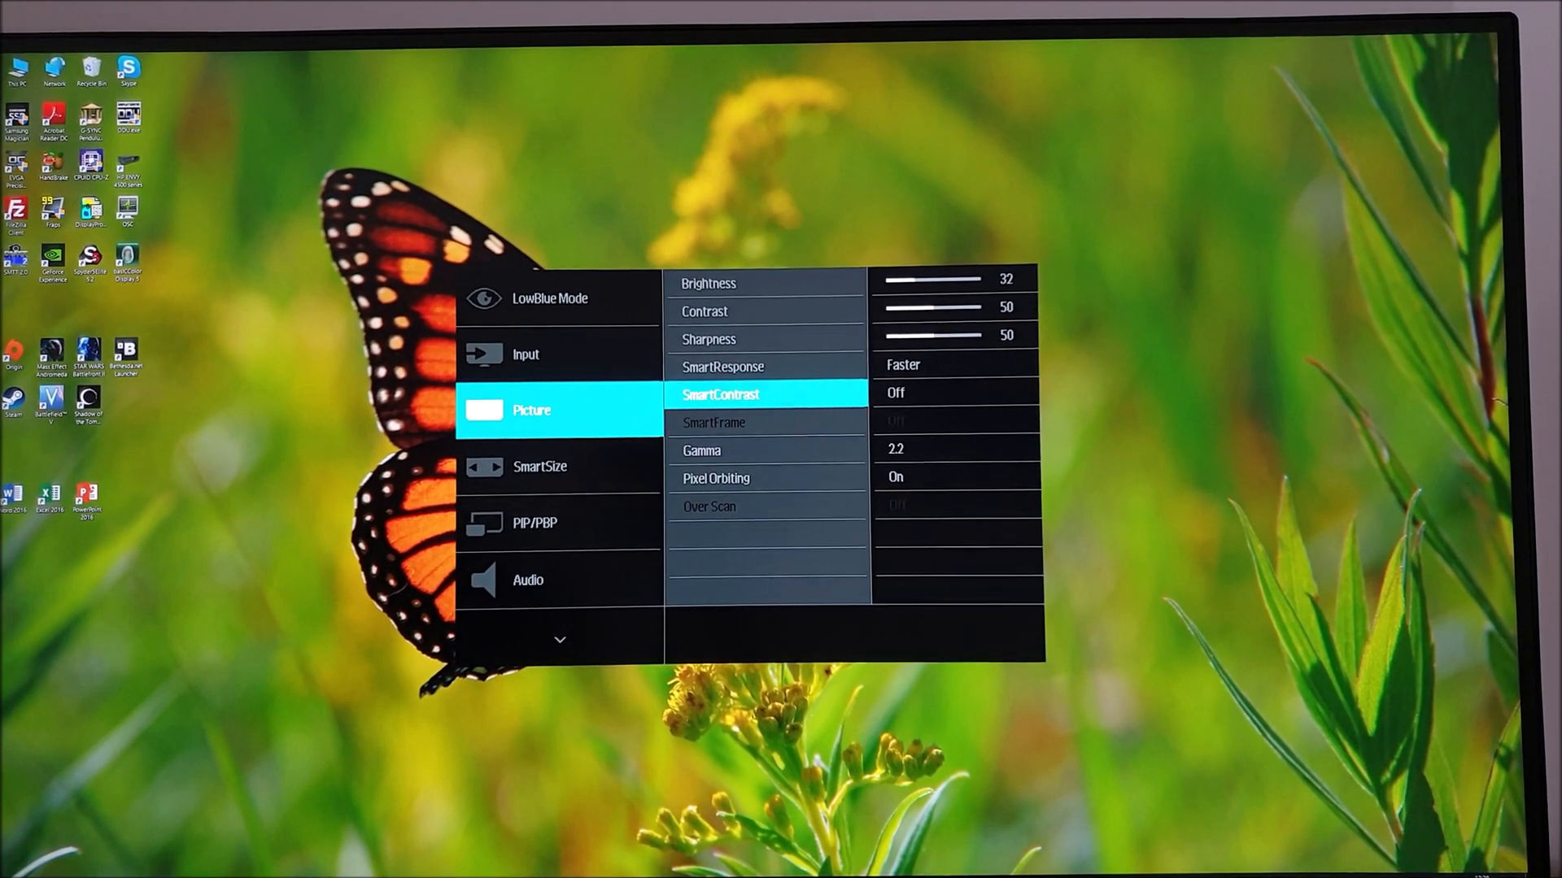
Select Picture to show brightness 32, contrast 50, sharpness 50 and gamma 2.2
click(701, 450)
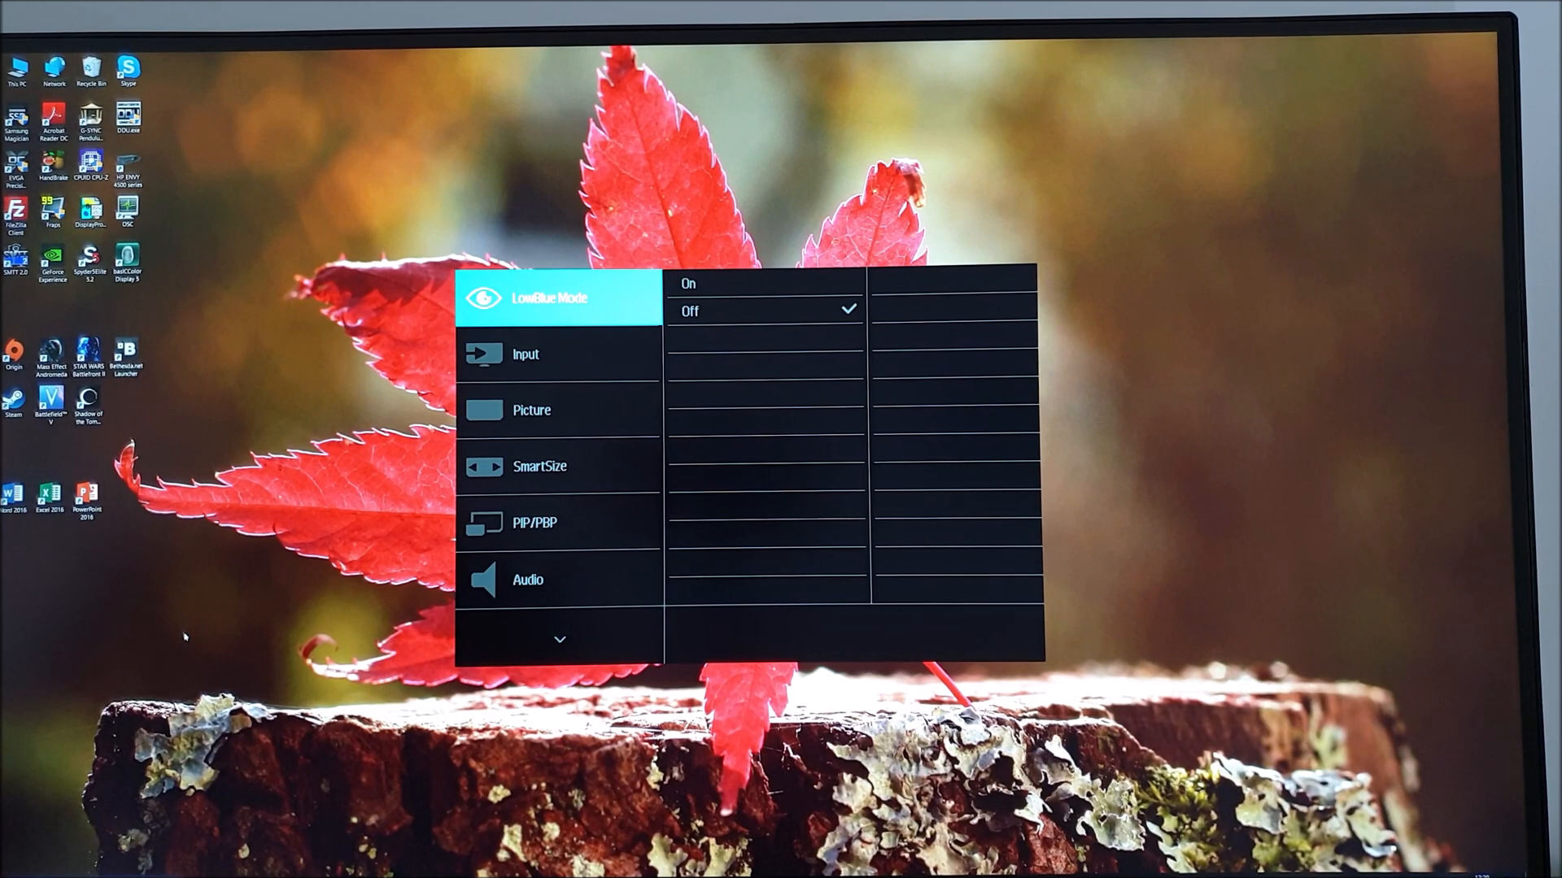
Move from LowBlue Mode (Off) through Input (HDMI 2.0) back to Picture
click(558, 355)
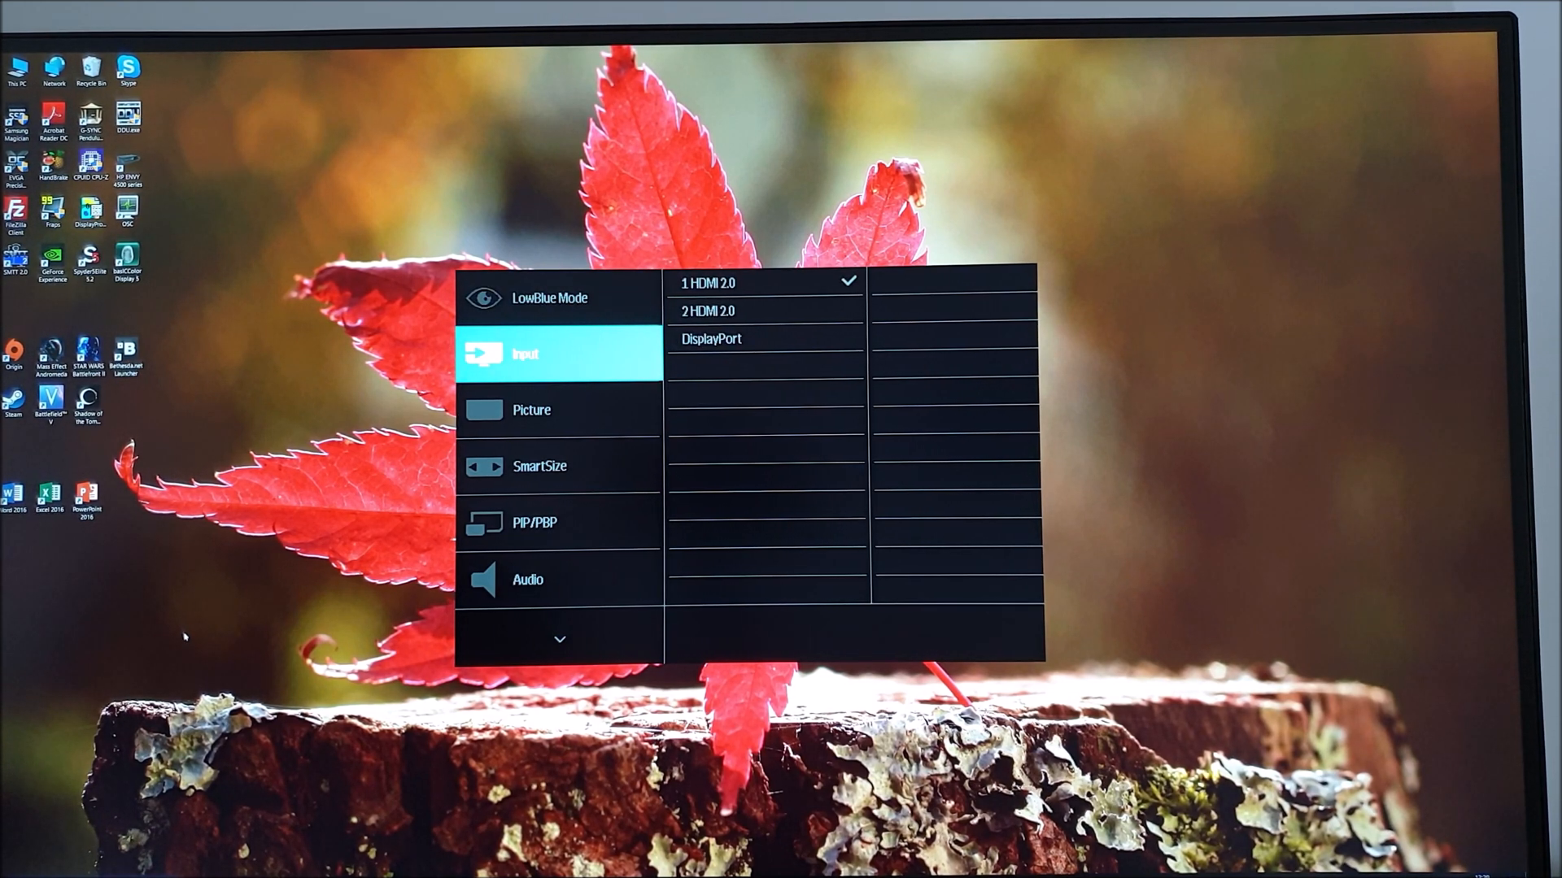
click(531, 409)
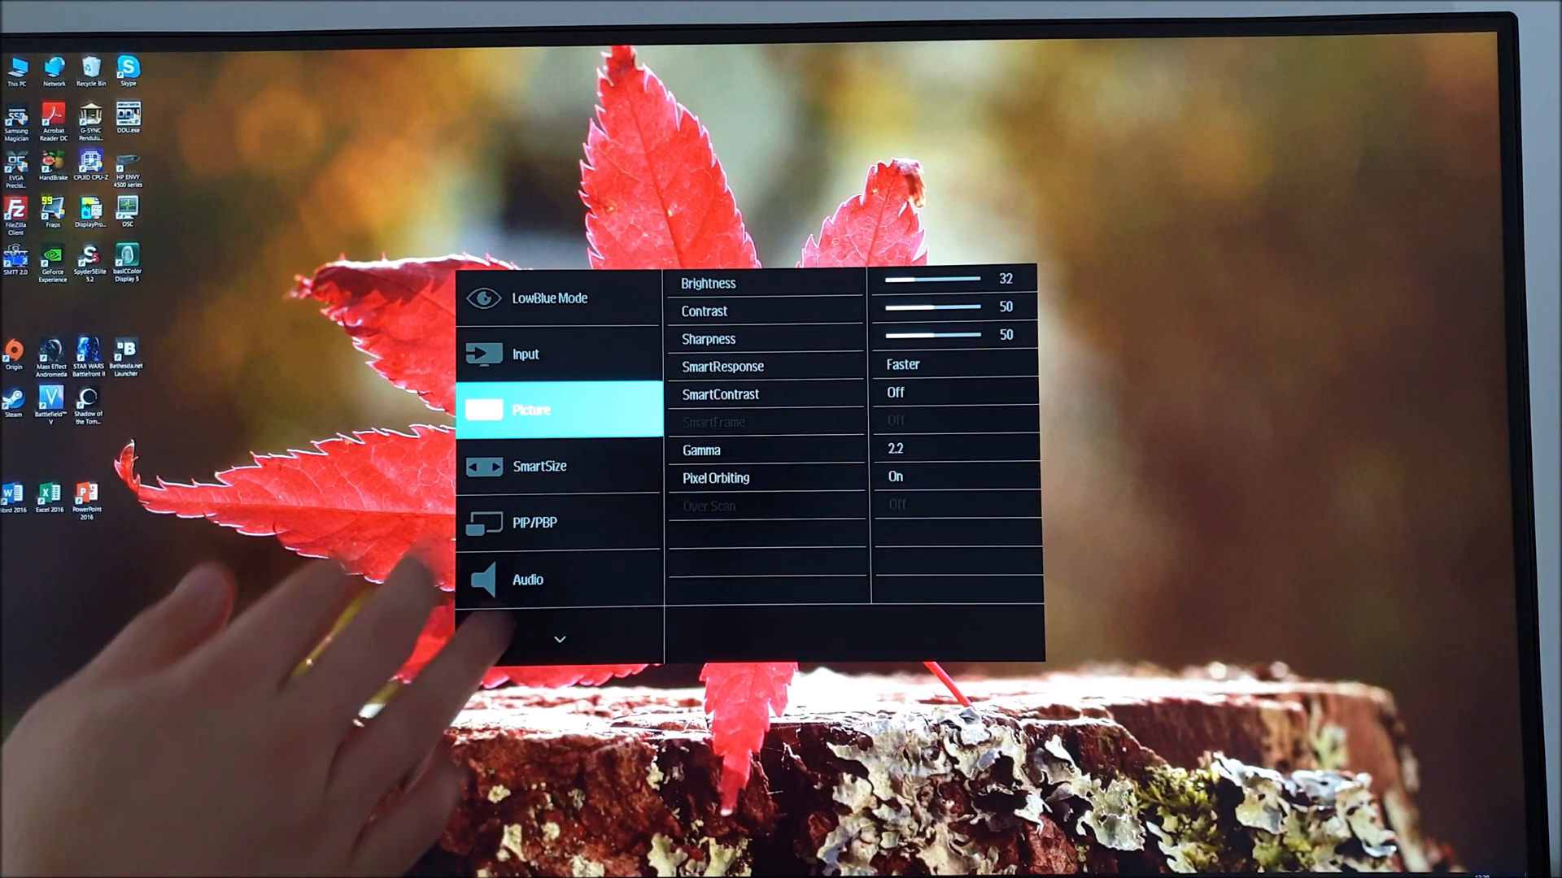
mouse_move(185, 638)
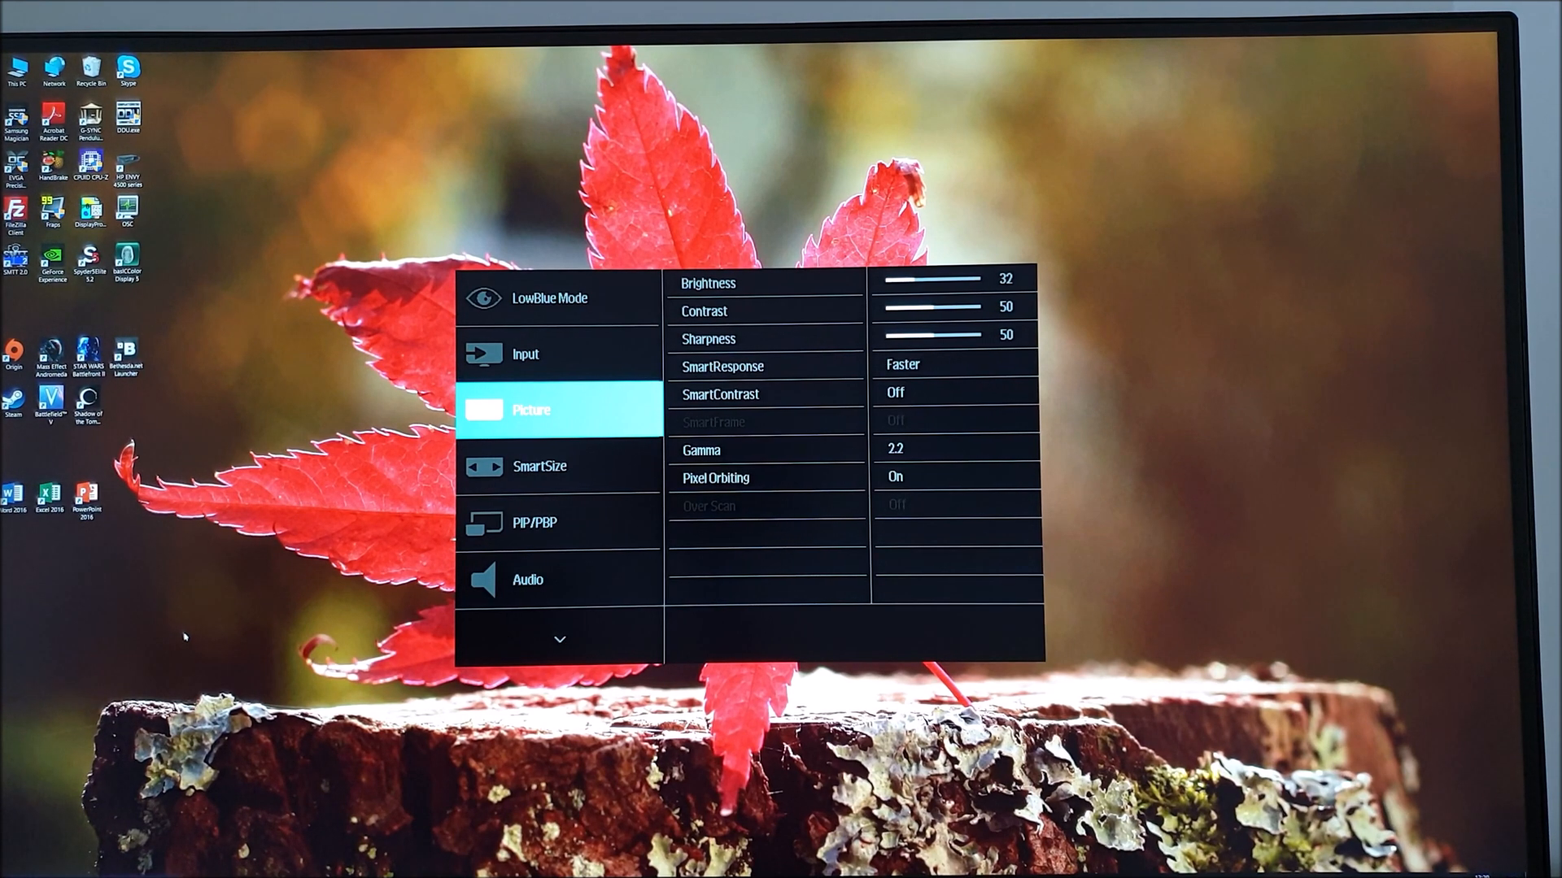
Move down to SmartSize, showing Panel Size 27W (16:9), 1:1 and Aspect
click(558, 465)
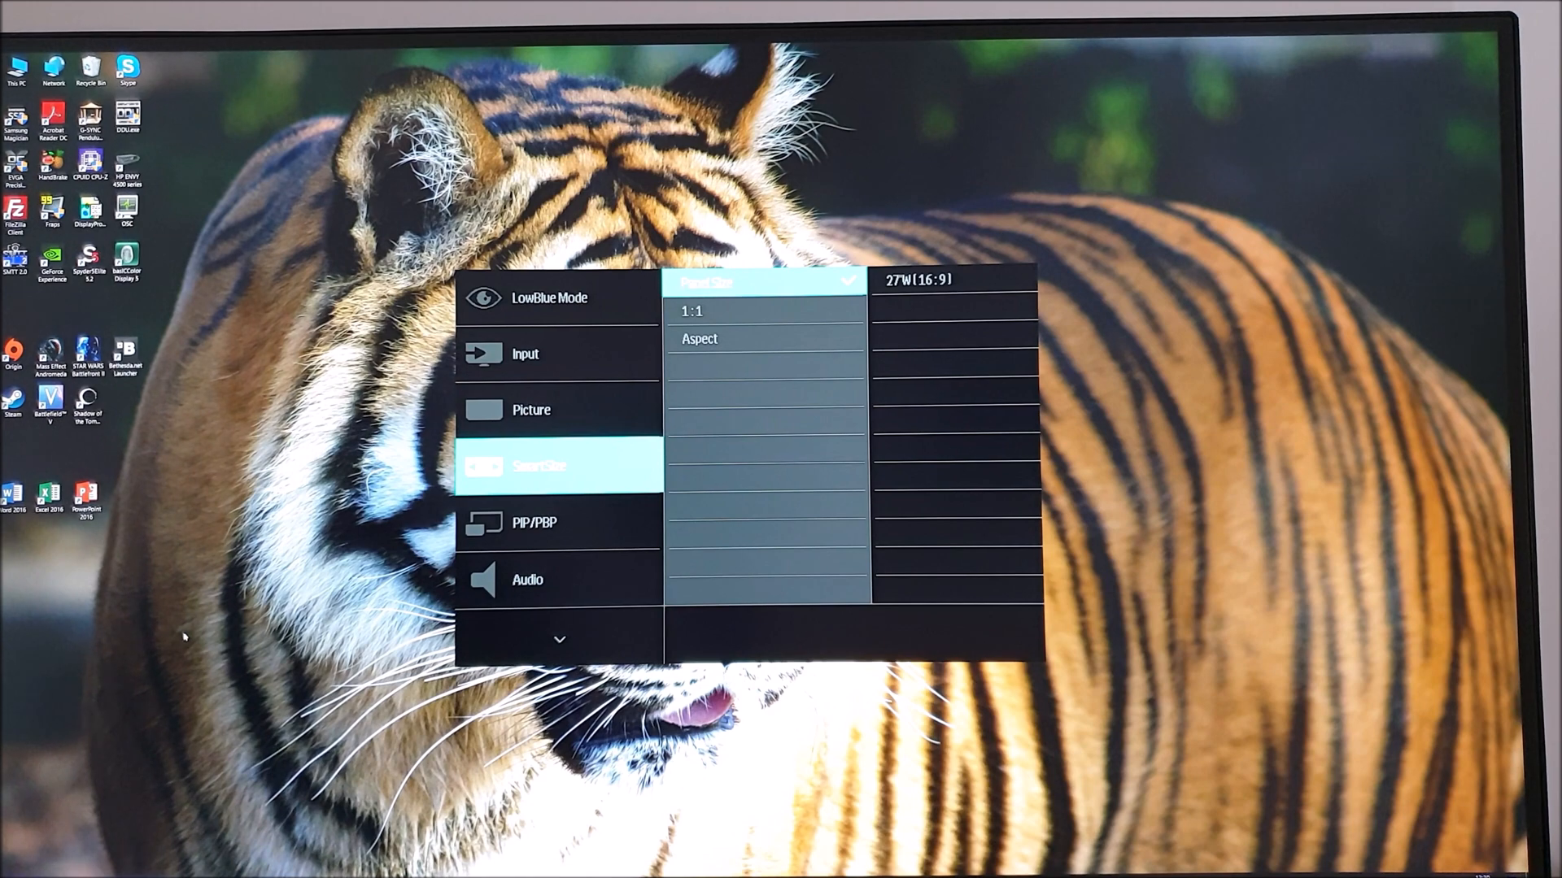
mouse_move(80, 786)
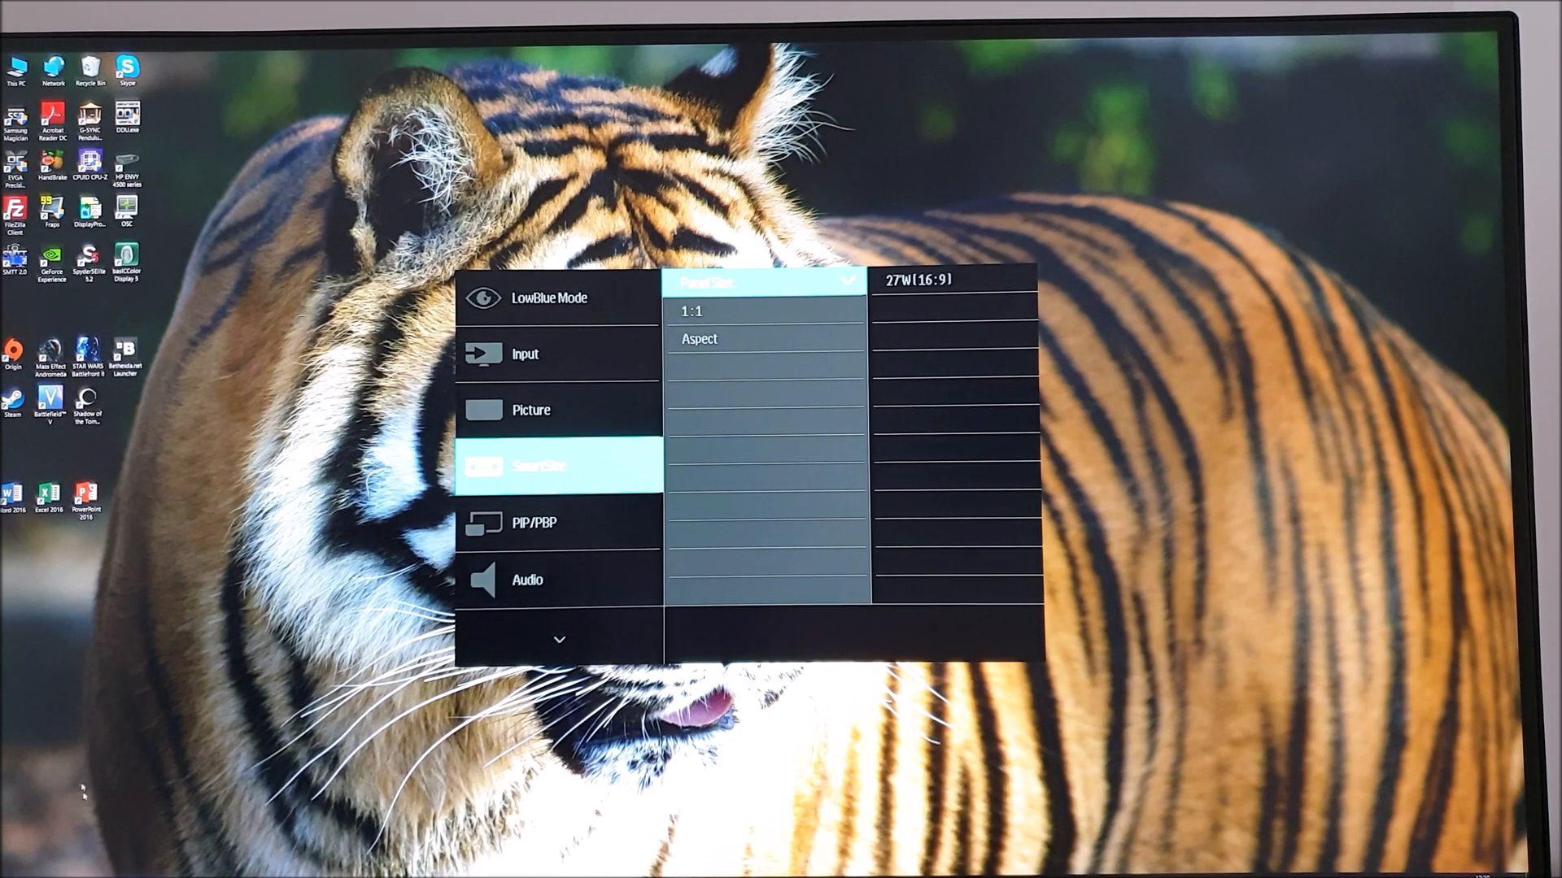